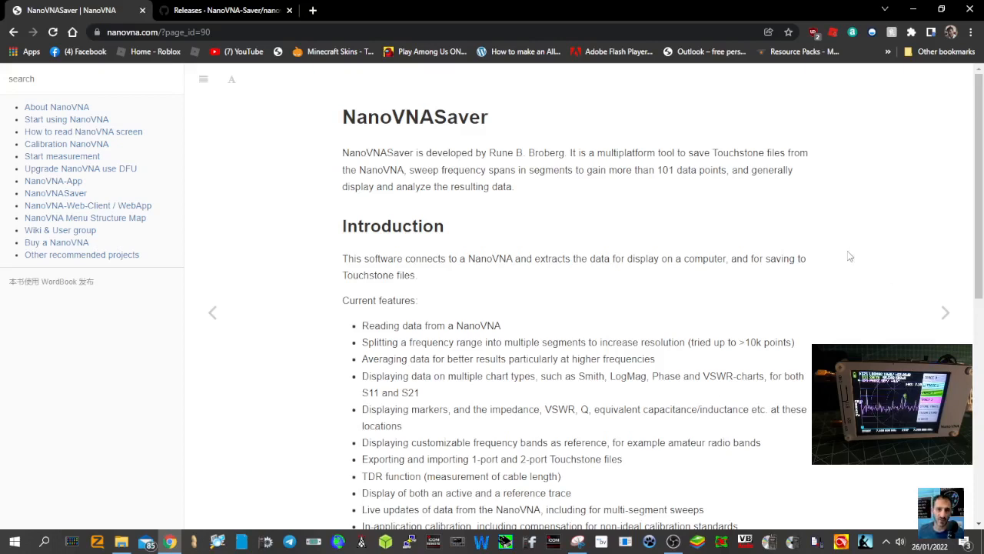
pyautogui.moveTo(844, 254)
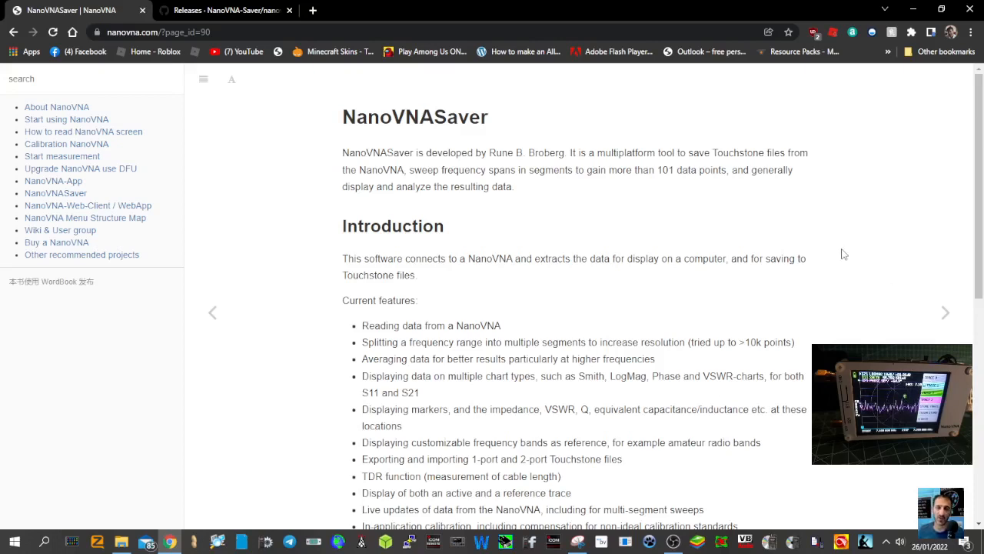
pyautogui.moveTo(764, 246)
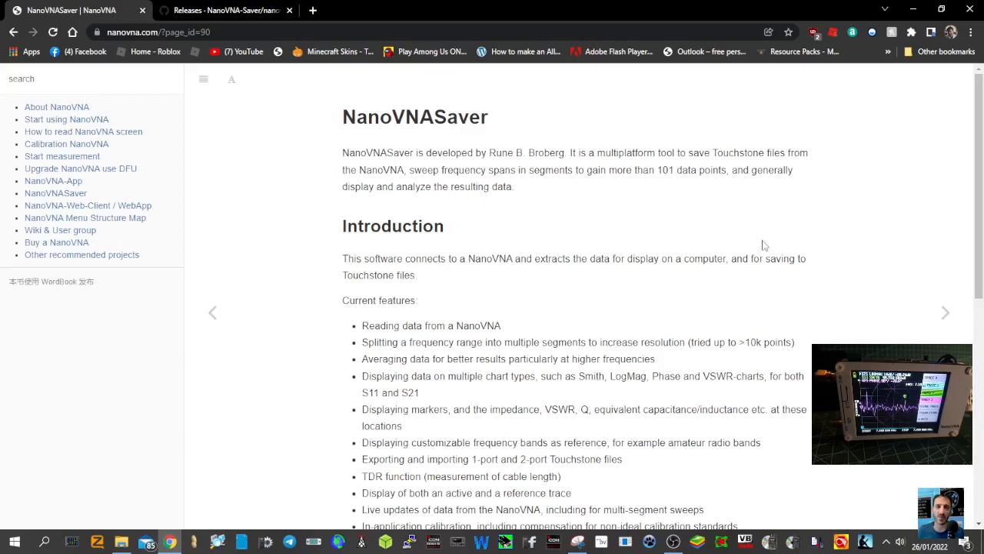
# Download NanoVNASaver.x64.zip from the v0.3.10 release Assets list
pyautogui.scroll(-3)
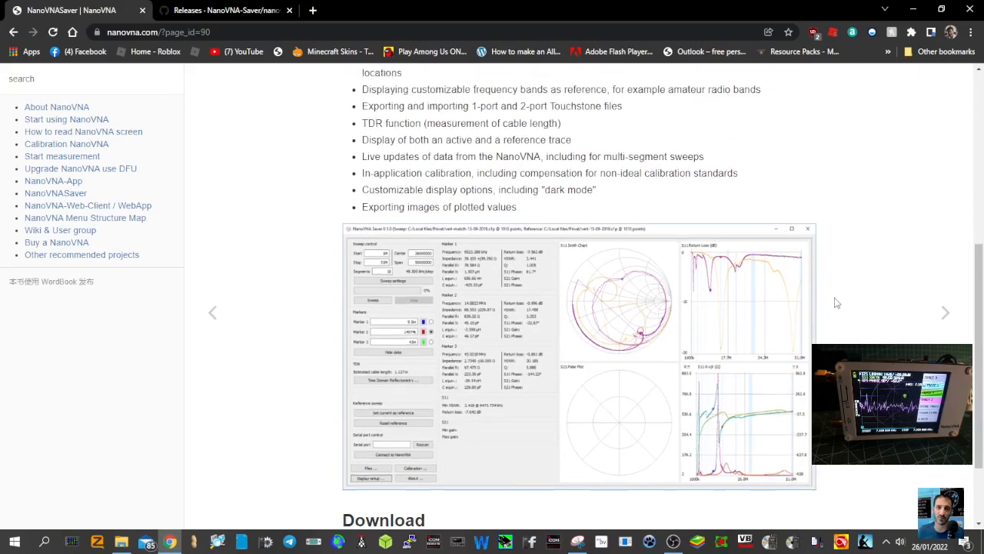
pyautogui.scroll(-3)
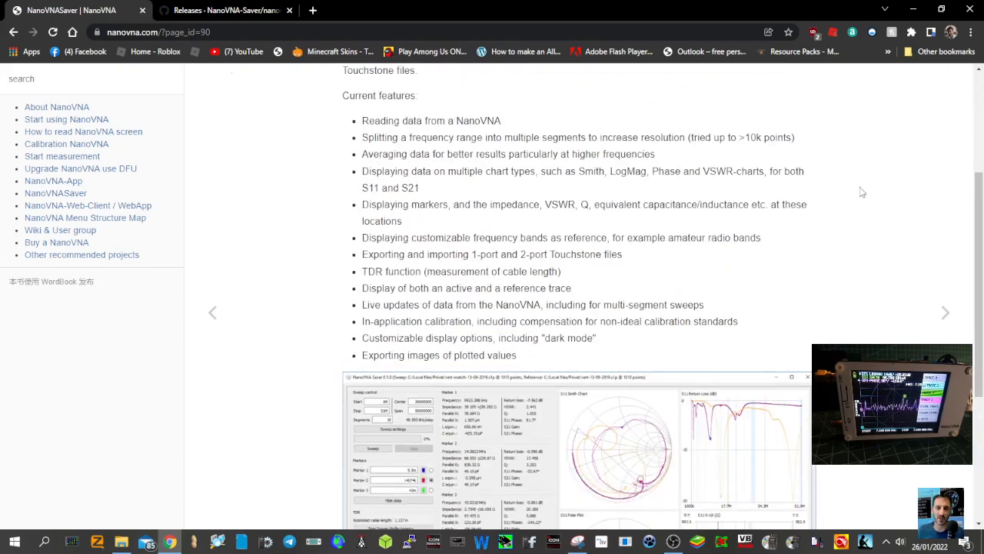
pyautogui.scroll(-3)
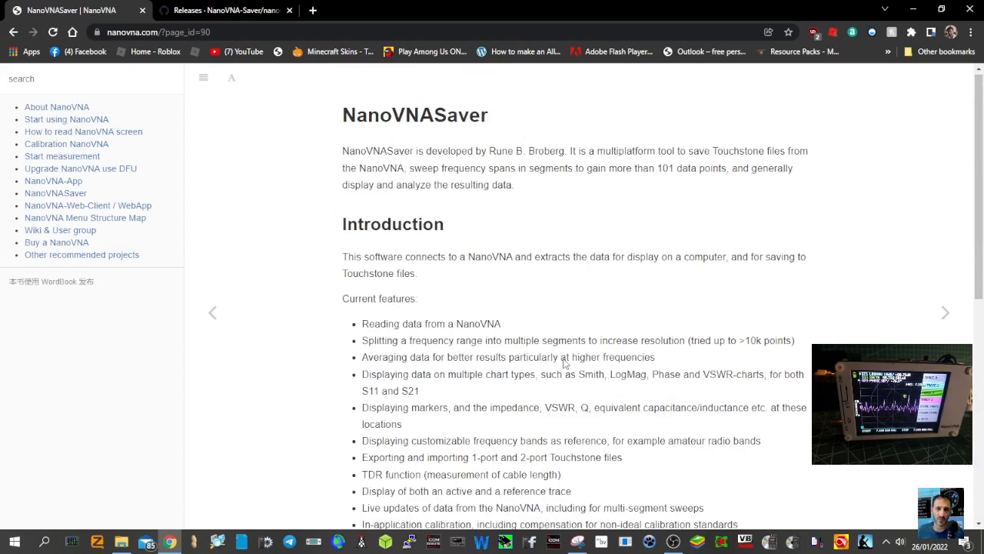
pyautogui.scroll(-3)
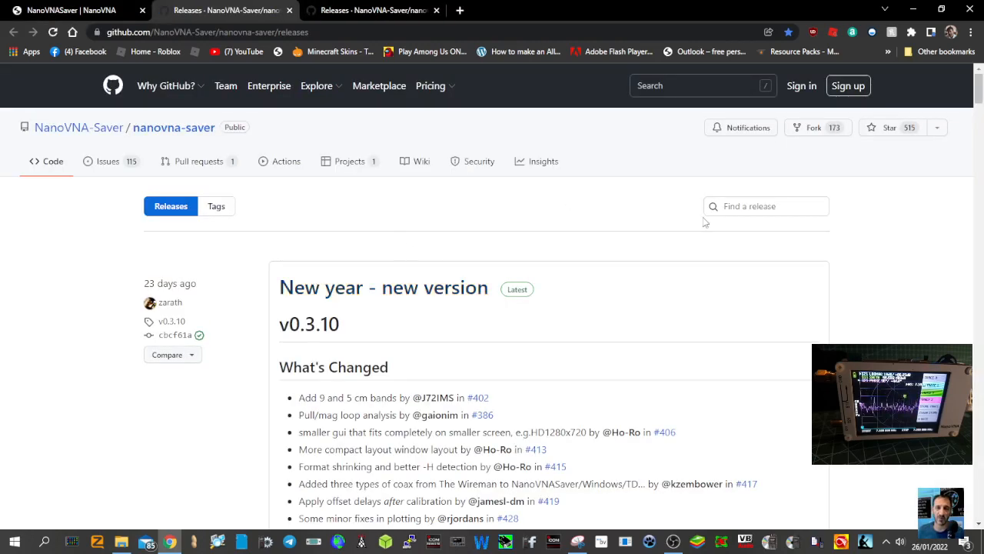
pyautogui.scroll(-3)
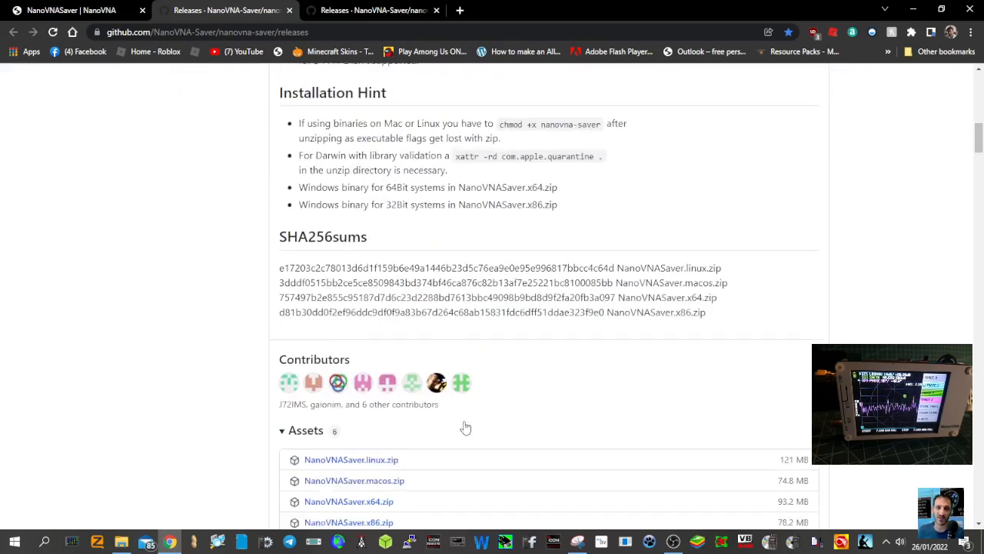
pyautogui.scroll(-3)
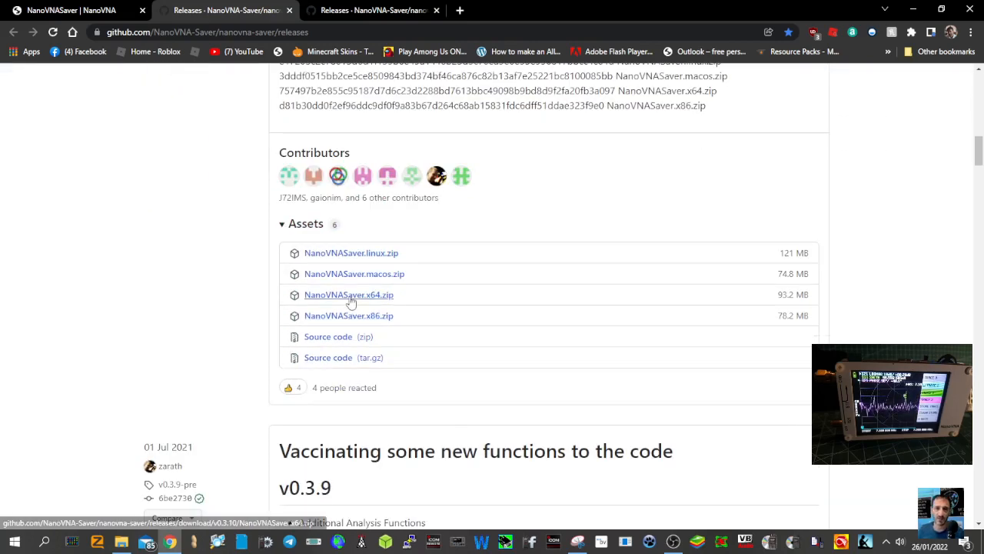
pyautogui.click(348, 295)
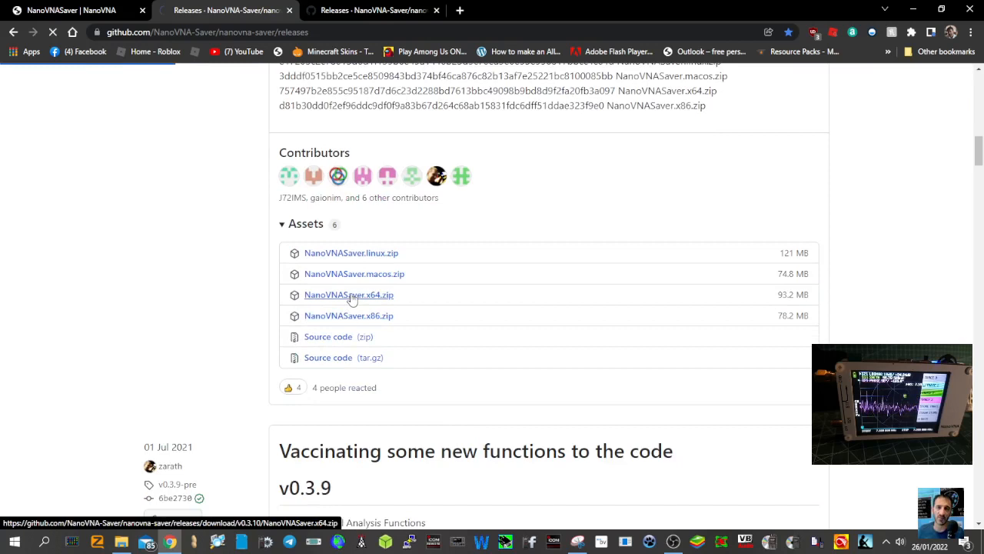
pyautogui.click(348, 295)
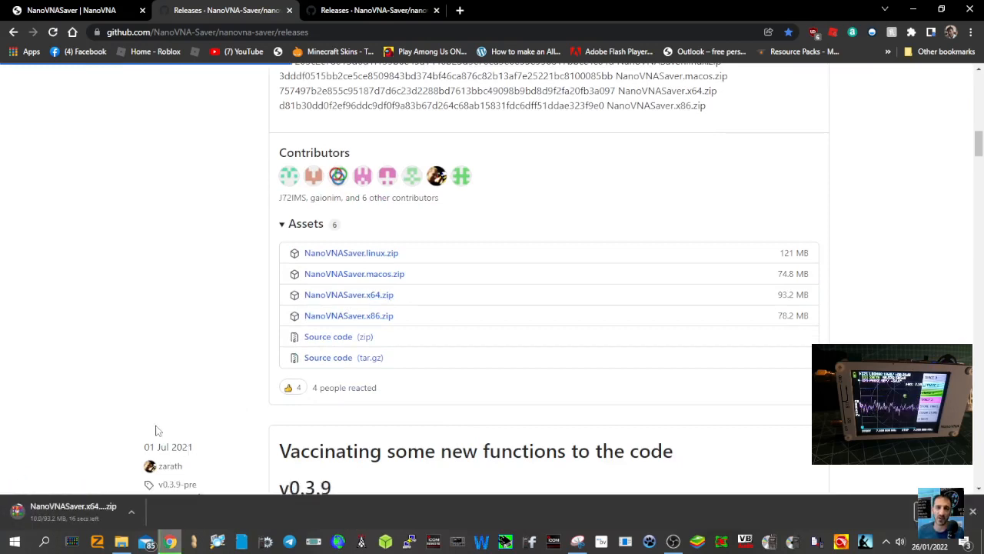
pyautogui.moveTo(353, 267)
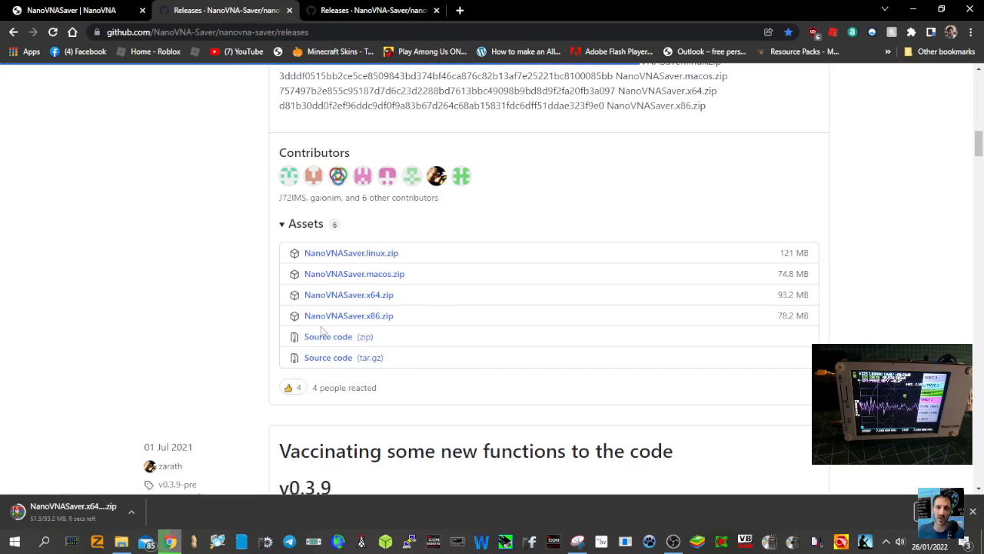
pyautogui.moveTo(451, 318)
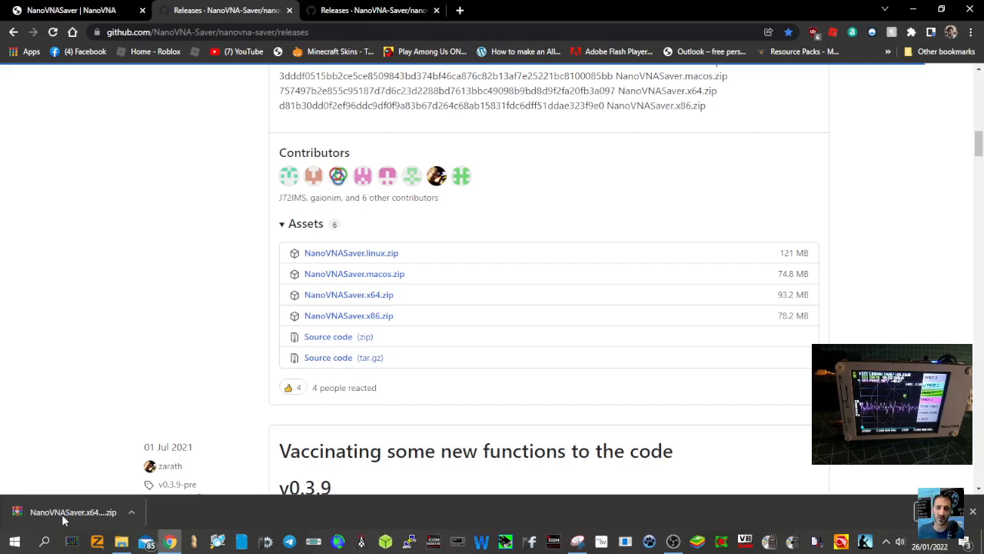
# Open the downloaded zip in WinRAR, dismiss the trial notice, and launch nanovna-saver.exe
pyautogui.click(74, 512)
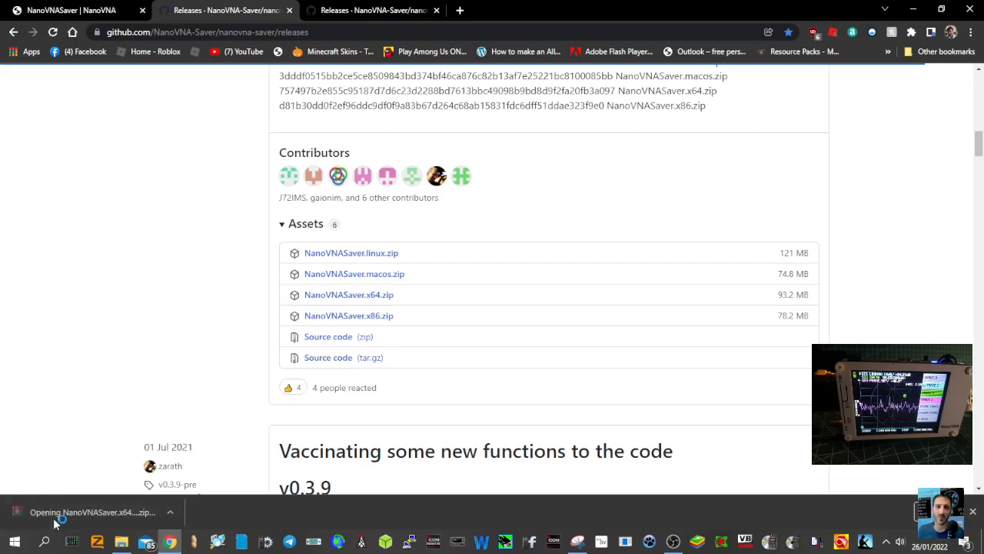
pyautogui.click(89, 512)
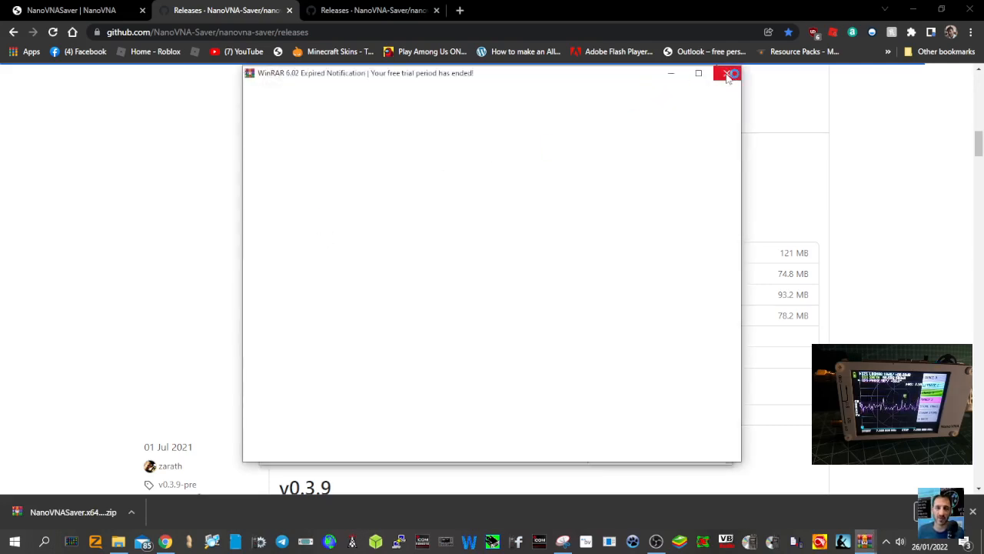
pyautogui.click(726, 73)
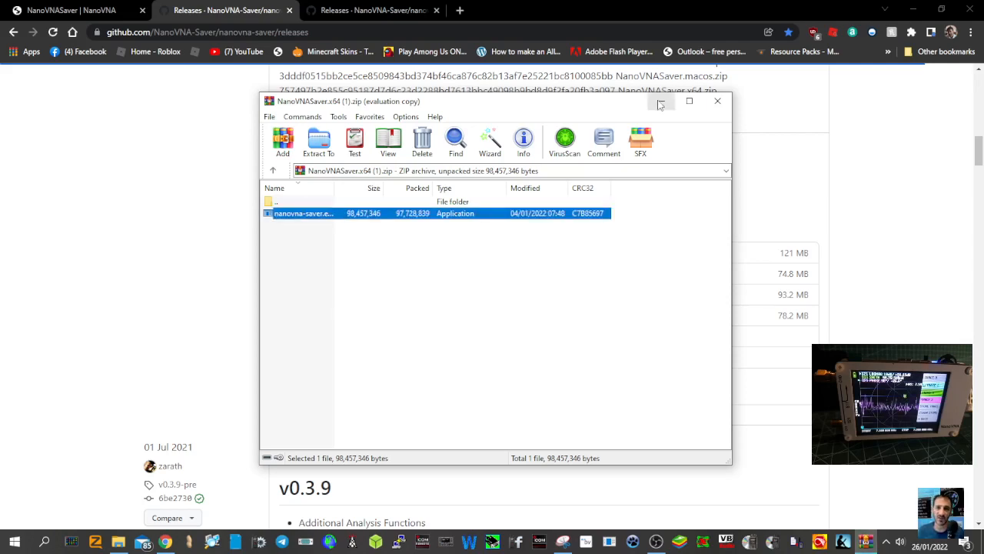
pyautogui.doubleClick(302, 212)
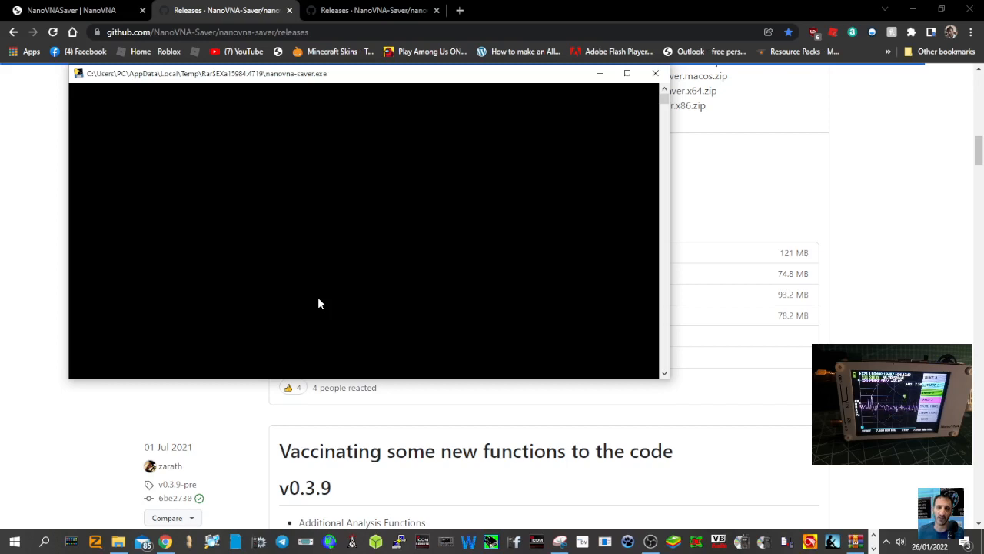
pyautogui.moveTo(357, 295)
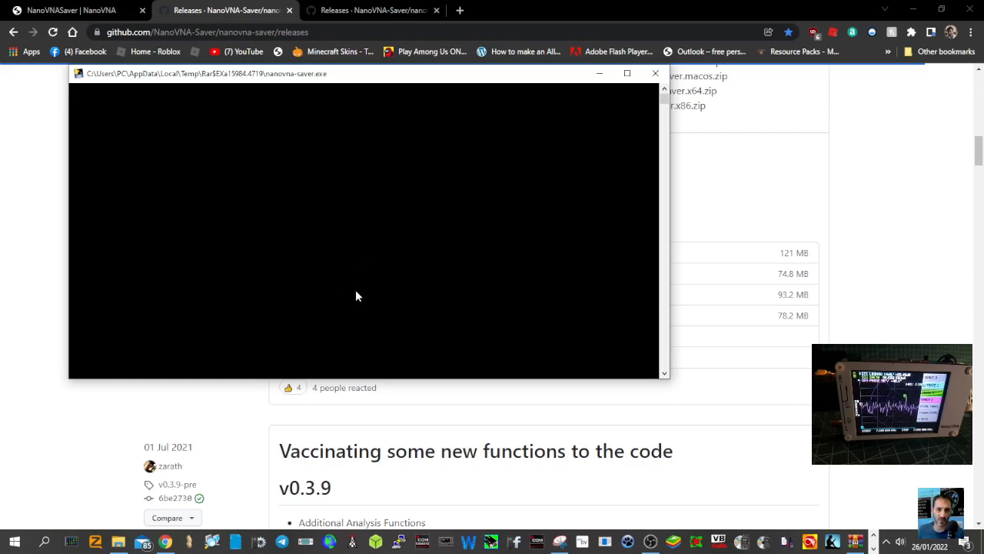
pyautogui.moveTo(413, 175)
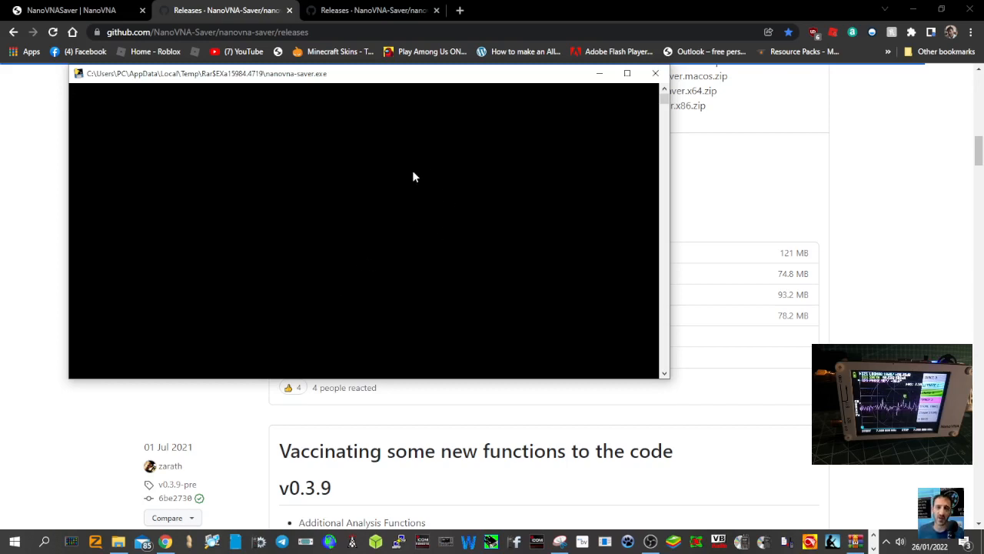
pyautogui.moveTo(522, 185)
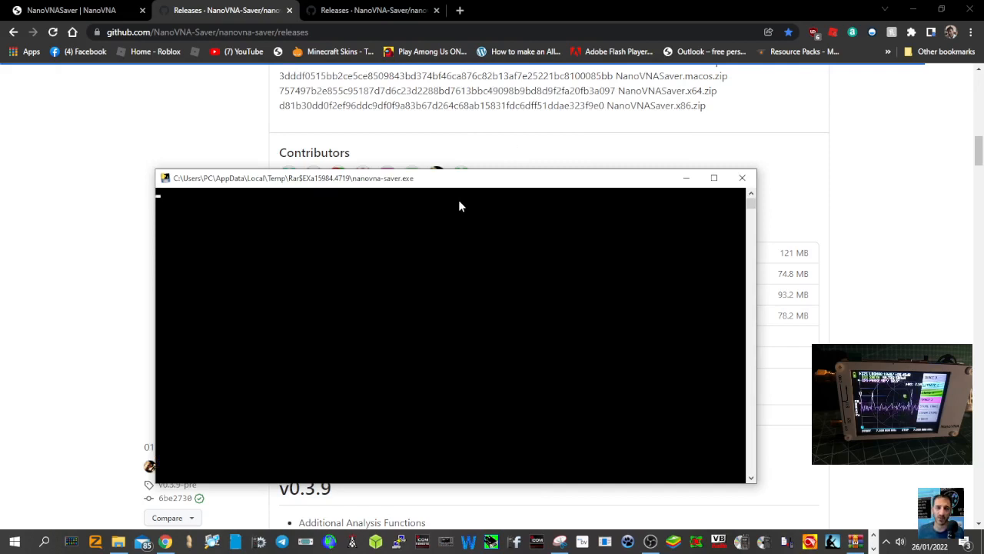
pyautogui.moveTo(41, 485)
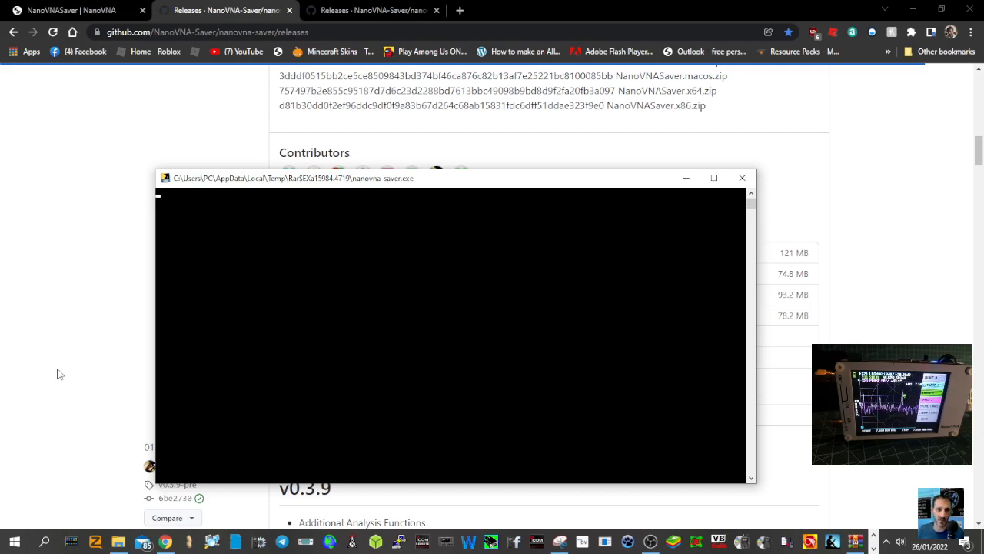
pyautogui.moveTo(523, 182)
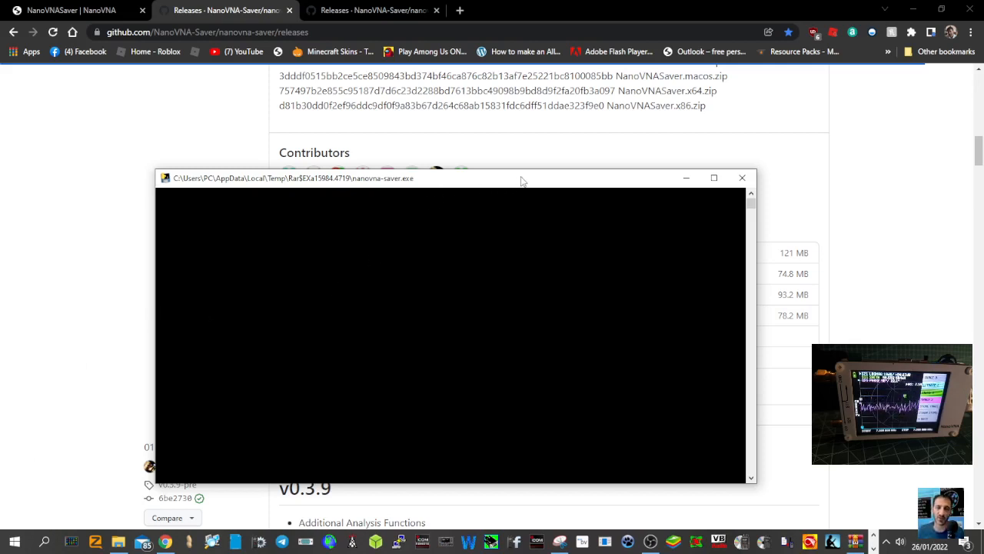
# Move the startup console window aside while NanoVNA Saver loads
pyautogui.moveTo(520, 179); pyautogui.dragTo(455, 149)
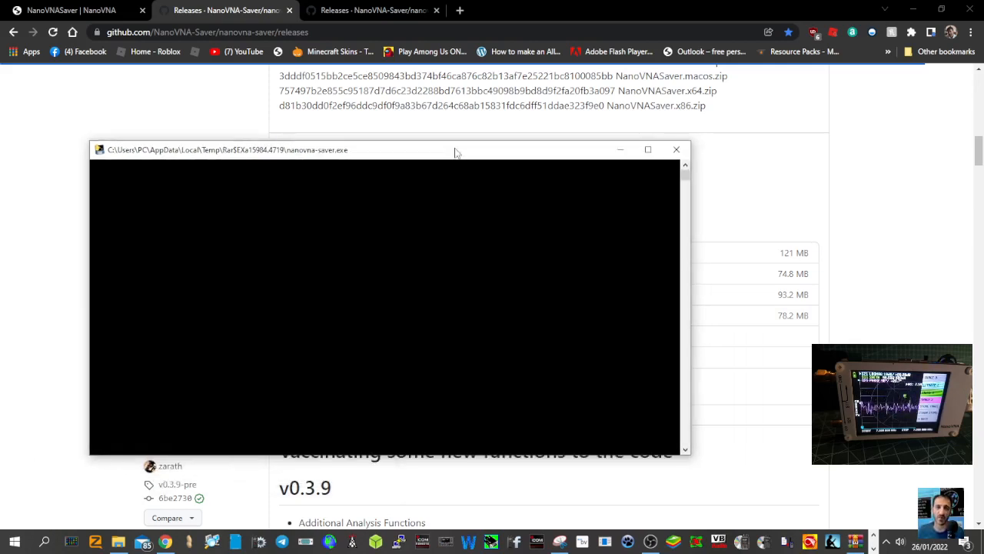
pyautogui.moveTo(434, 154)
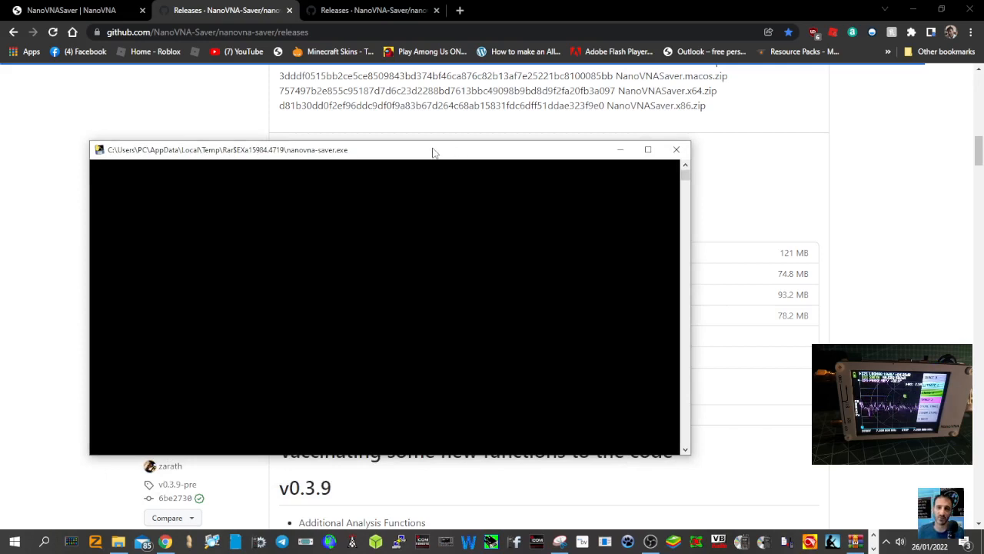
pyautogui.moveTo(303, 181)
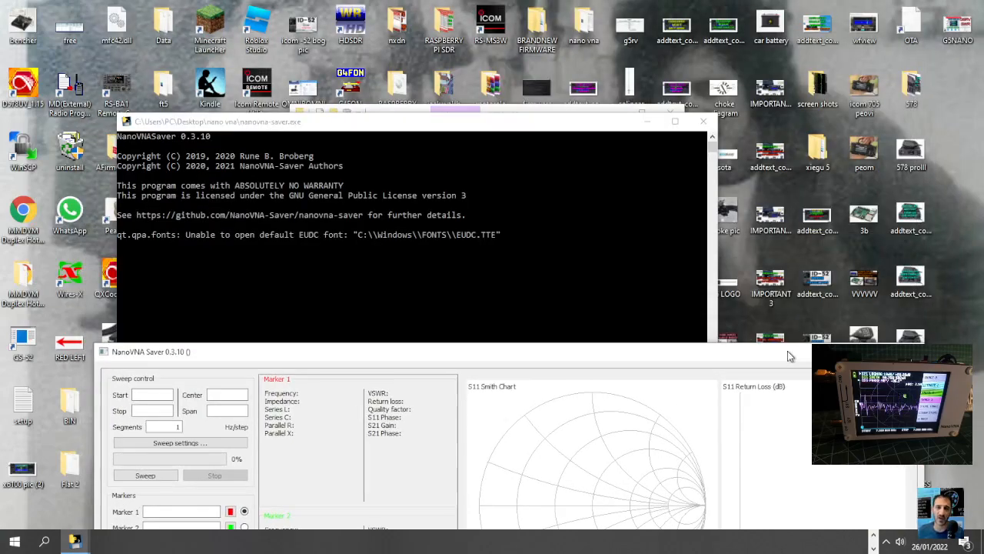
# Bring the NanoVNA Saver main window forward and maximize it
pyautogui.click(675, 120)
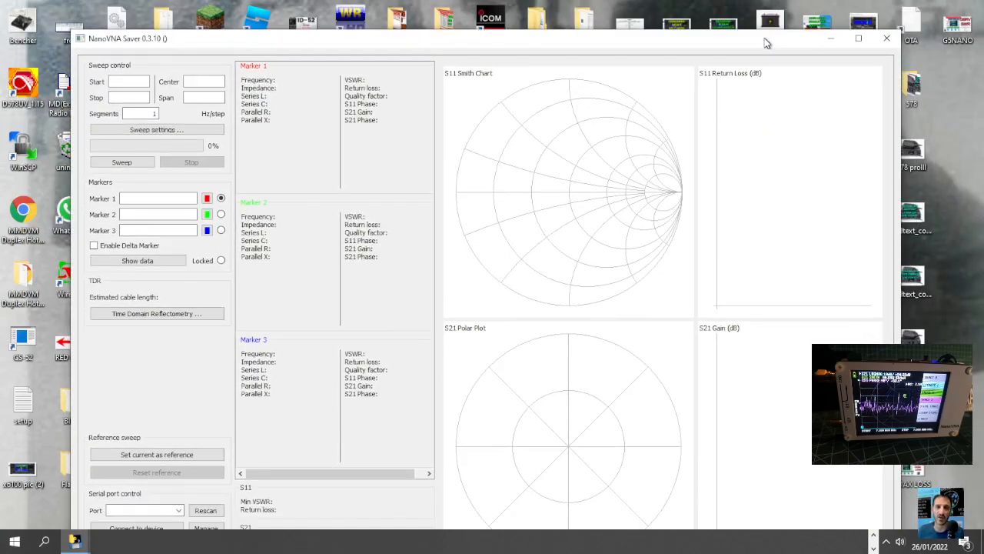
pyautogui.click(855, 37)
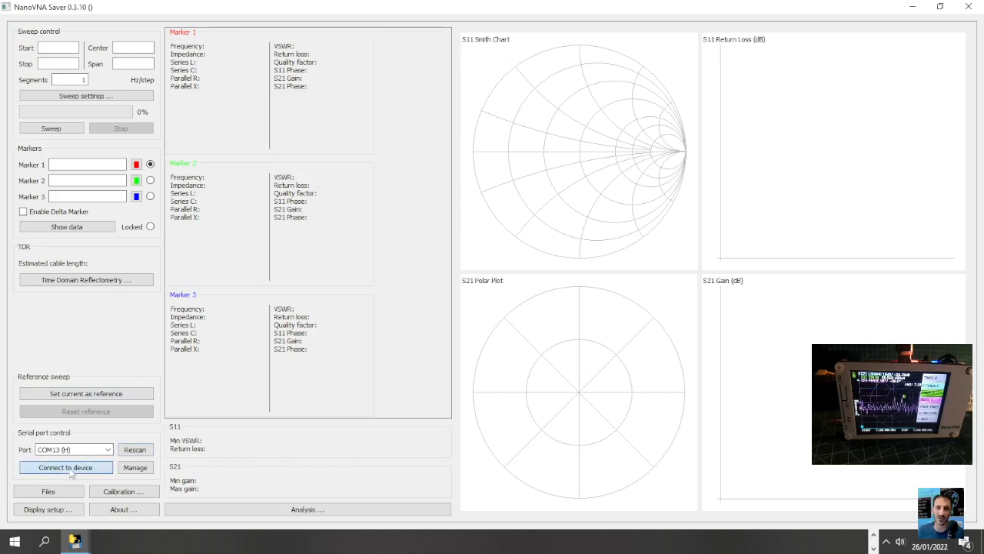
# Connect to the NanoVNA and let the 7.1–7.2 MHz sweep complete
pyautogui.click(65, 465)
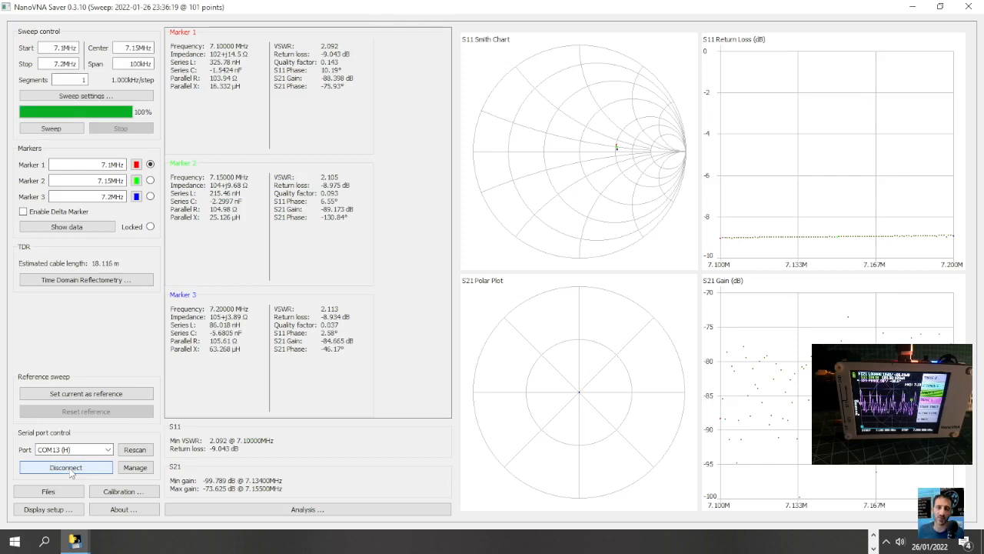
pyautogui.moveTo(465, 391)
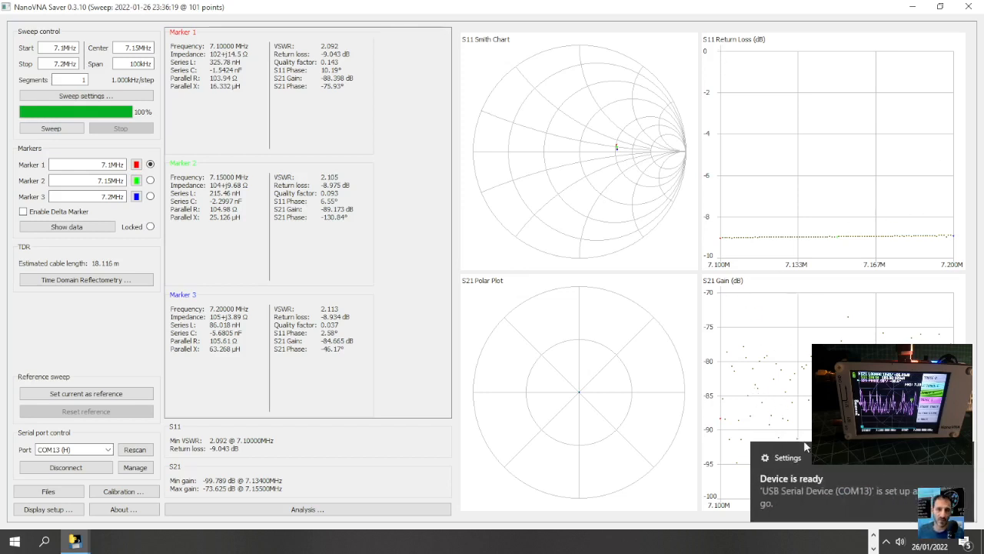
pyautogui.moveTo(283, 222)
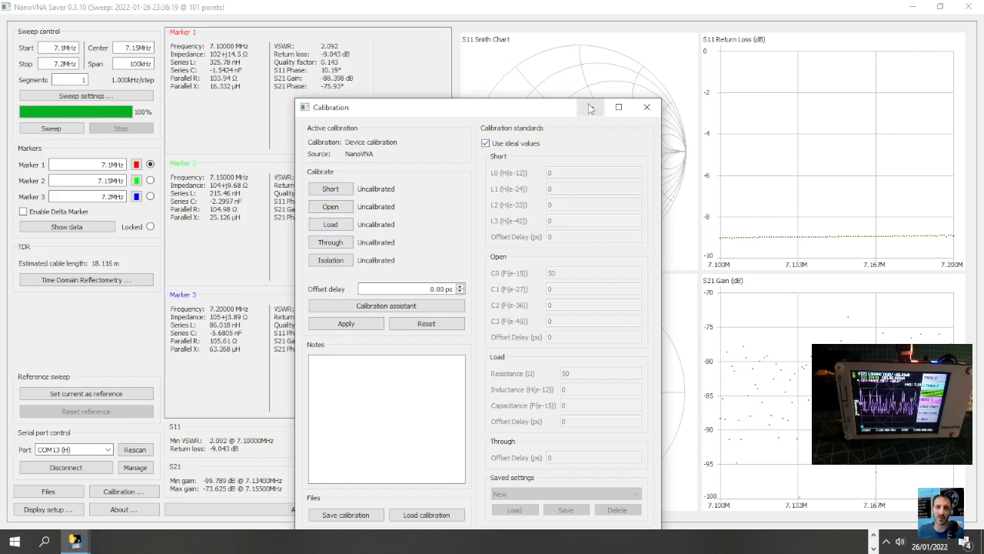
pyautogui.click(646, 108)
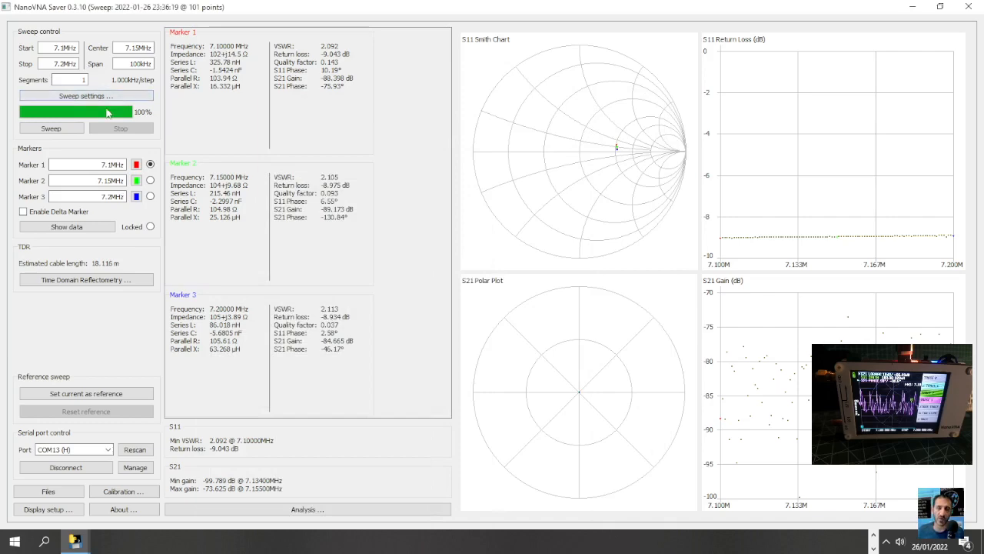
# Set the sweep range to the 2200 m band, 135.7–137.8 kHz
pyautogui.click(86, 99)
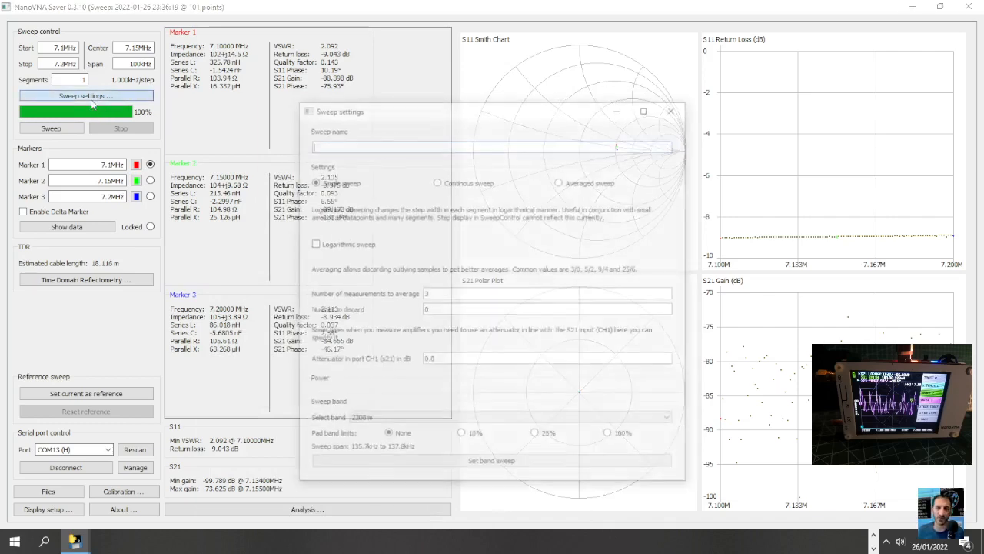
pyautogui.click(513, 465)
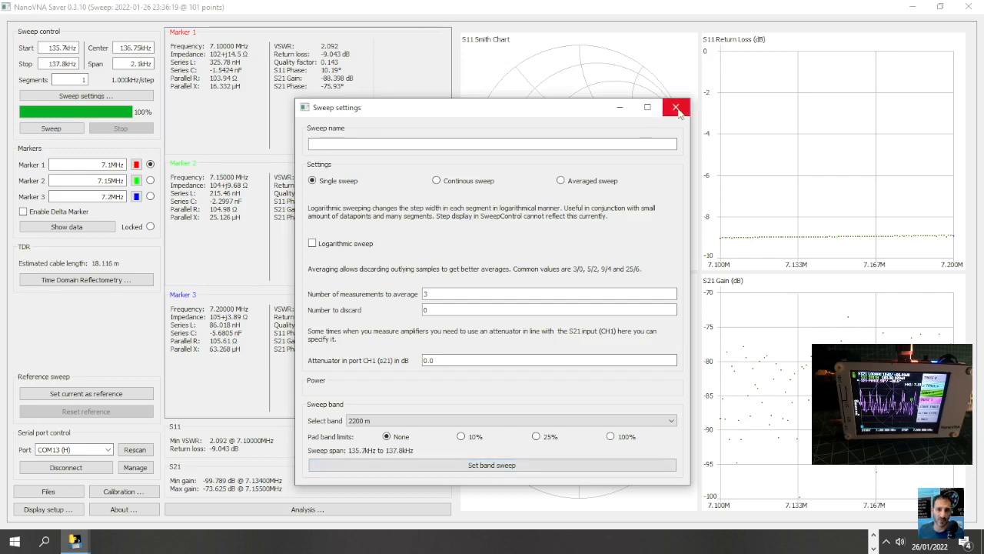
pyautogui.click(676, 108)
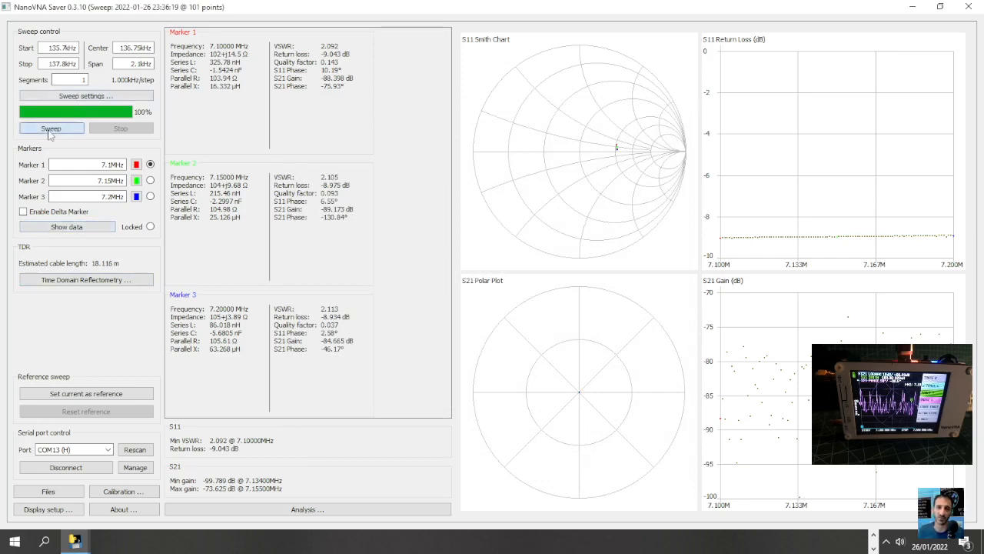
# Run a sweep across the new 135.7–137.8 kHz range
pyautogui.click(50, 129)
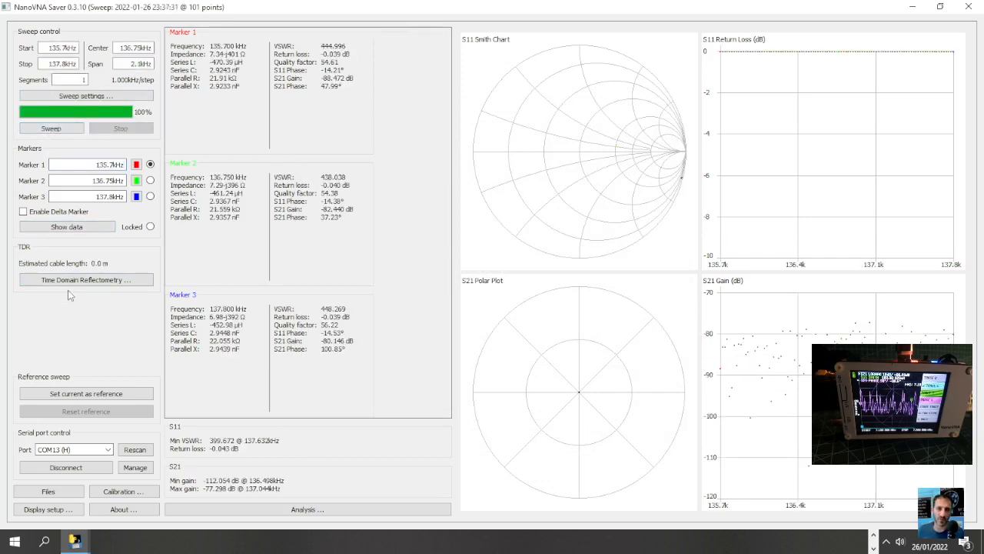
pyautogui.moveTo(803, 72)
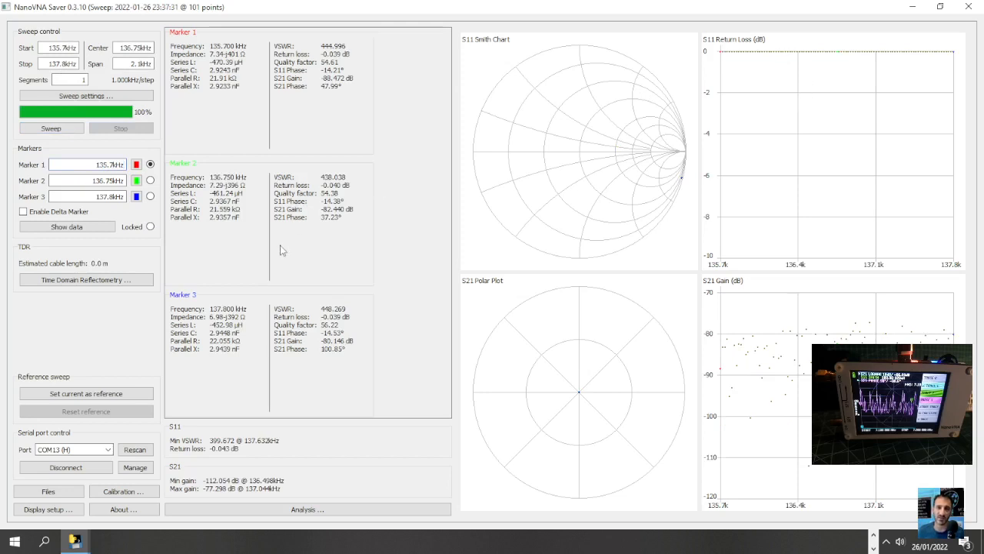
pyautogui.moveTo(587, 144)
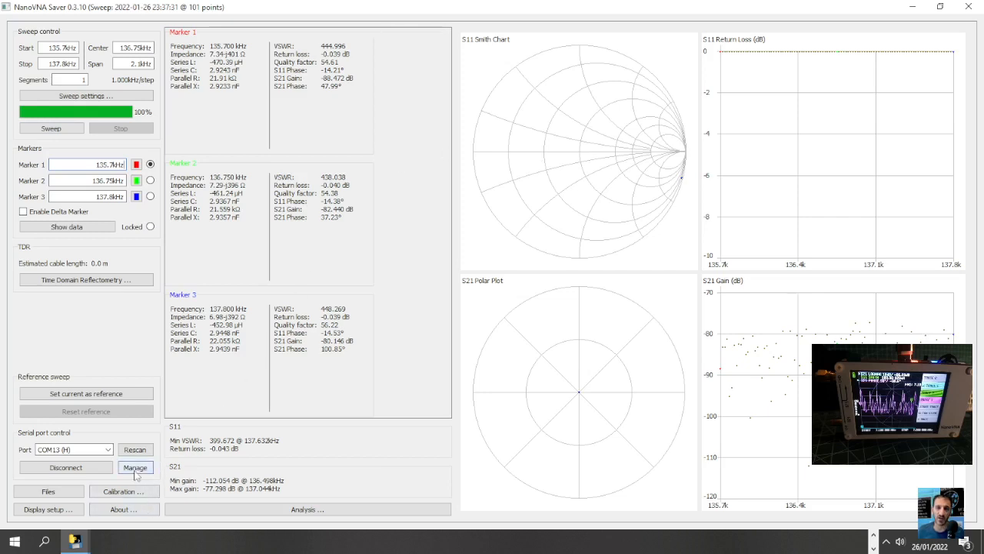
pyautogui.click(135, 468)
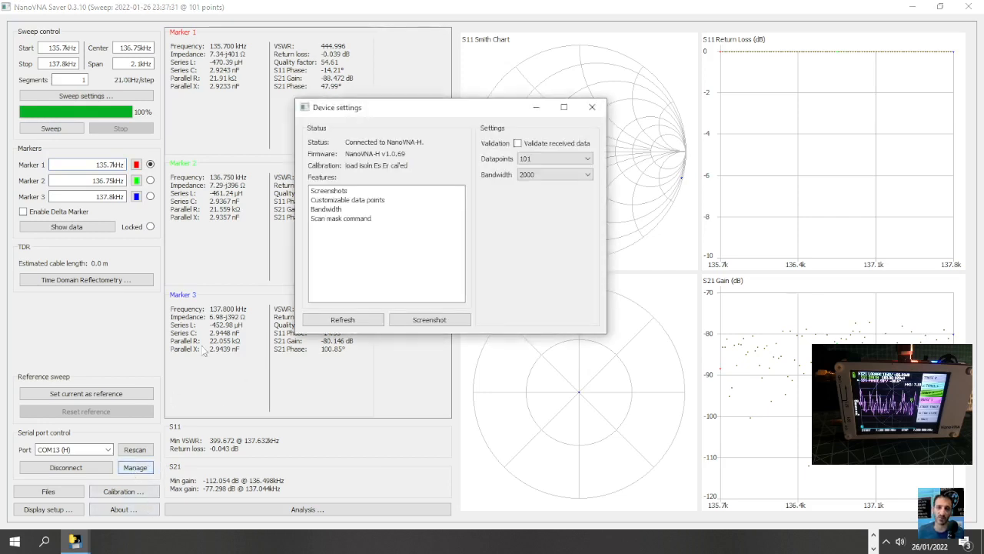
pyautogui.click(348, 200)
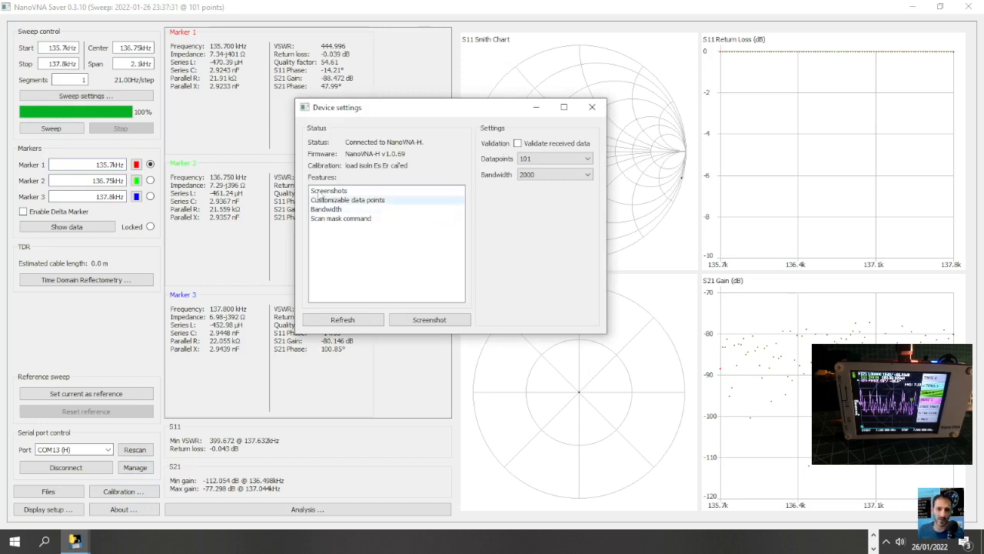
pyautogui.click(592, 107)
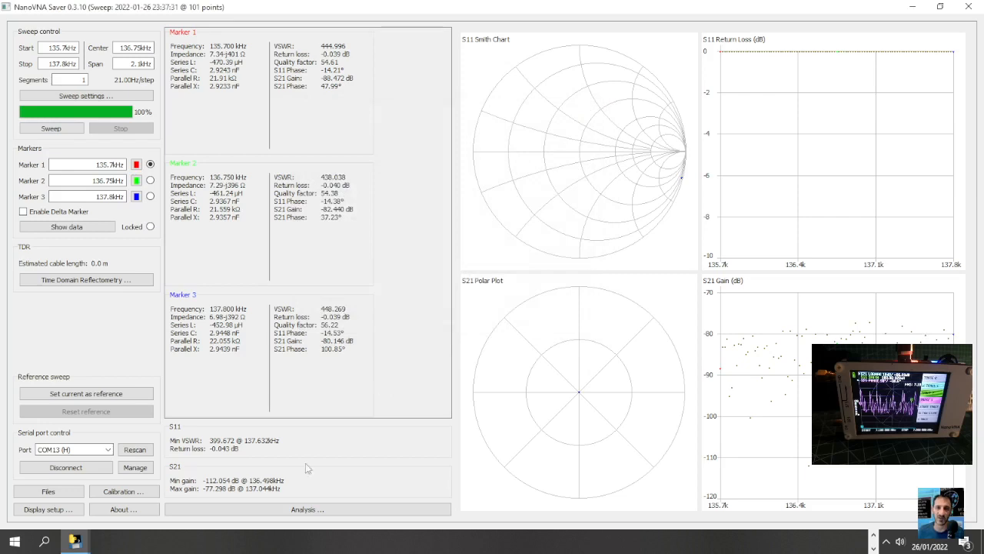
pyautogui.click(307, 509)
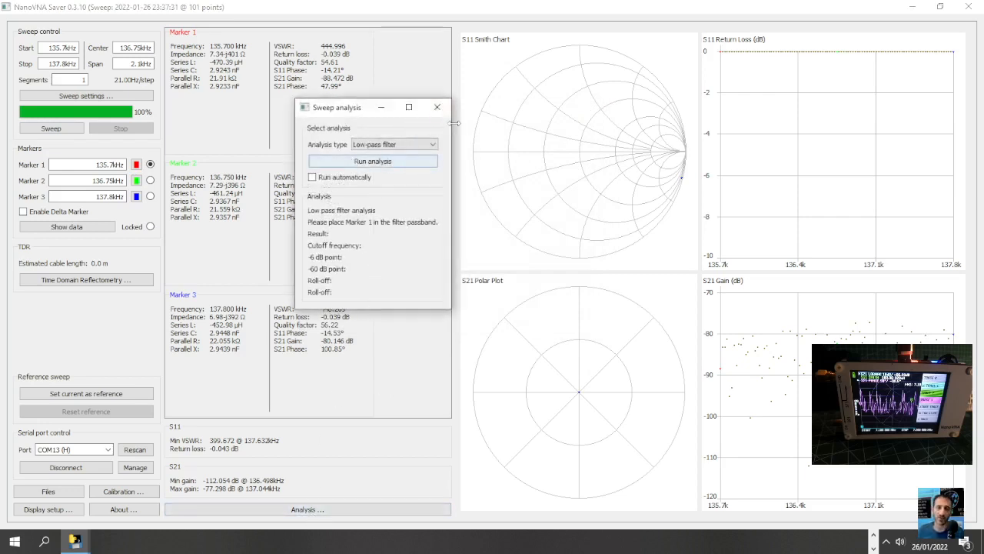
pyautogui.click(437, 108)
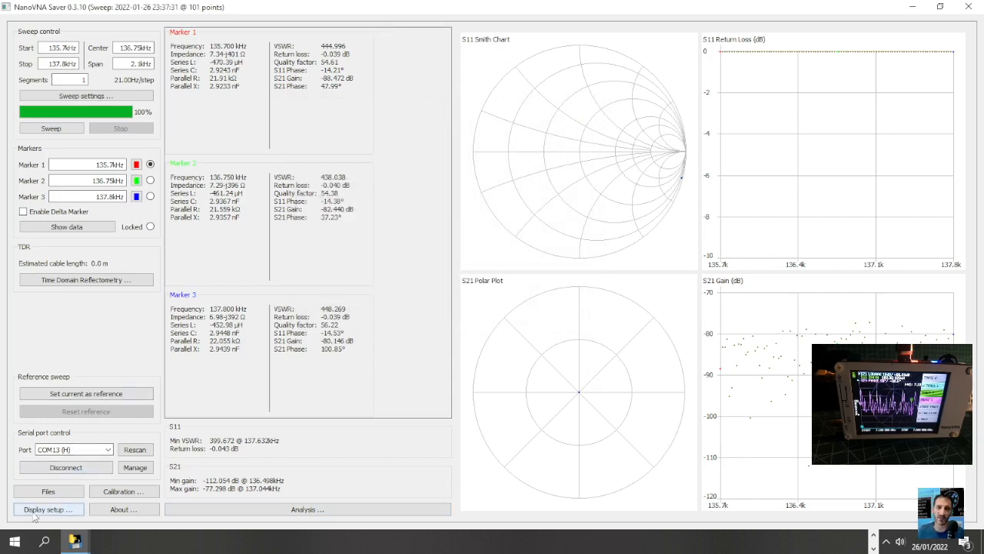
pyautogui.click(48, 508)
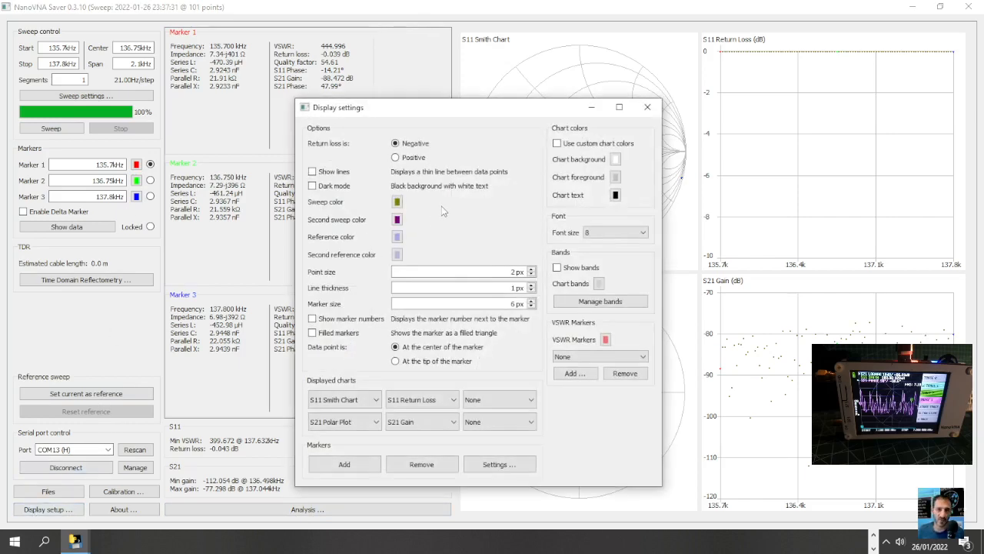
pyautogui.moveTo(415, 200)
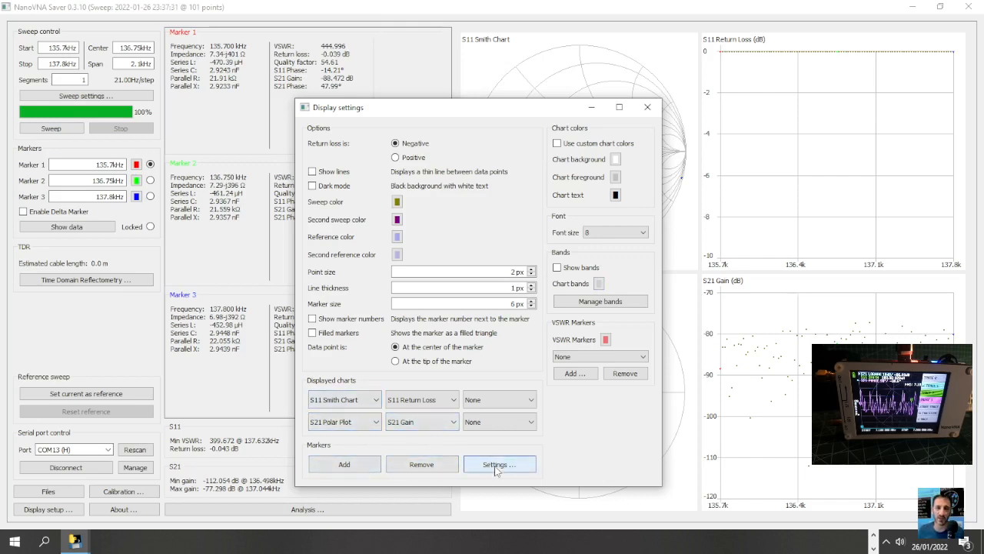
pyautogui.click(499, 464)
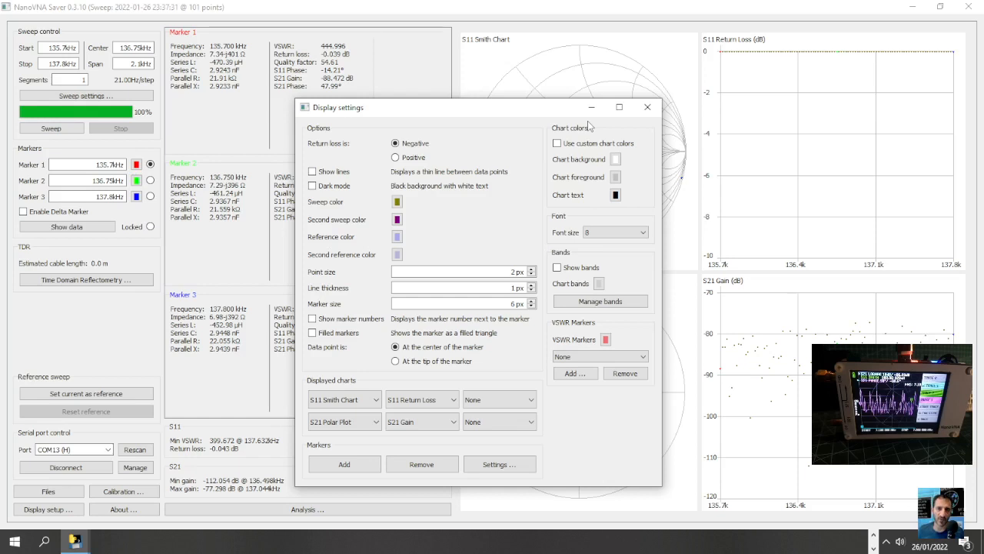
pyautogui.moveTo(600, 357)
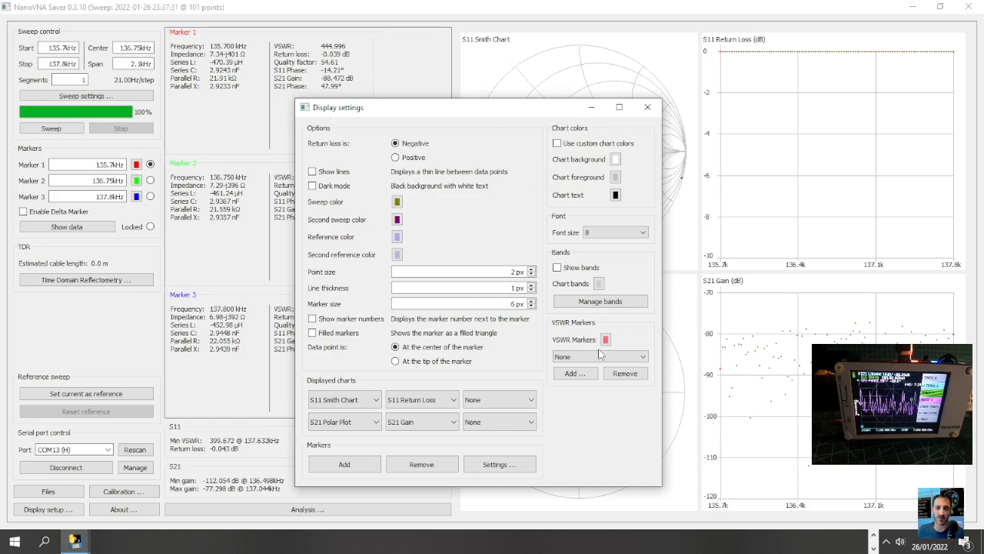
pyautogui.click(600, 355)
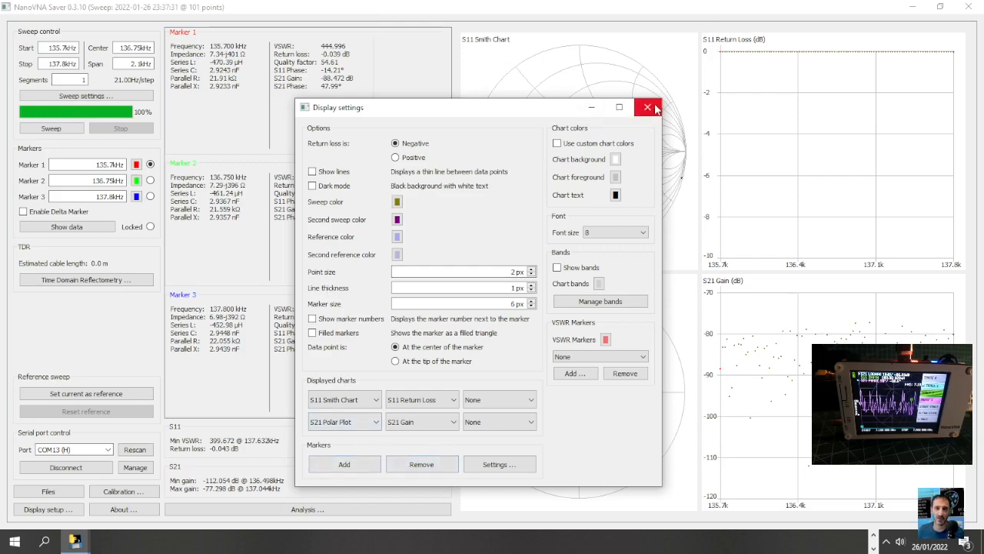
pyautogui.click(646, 108)
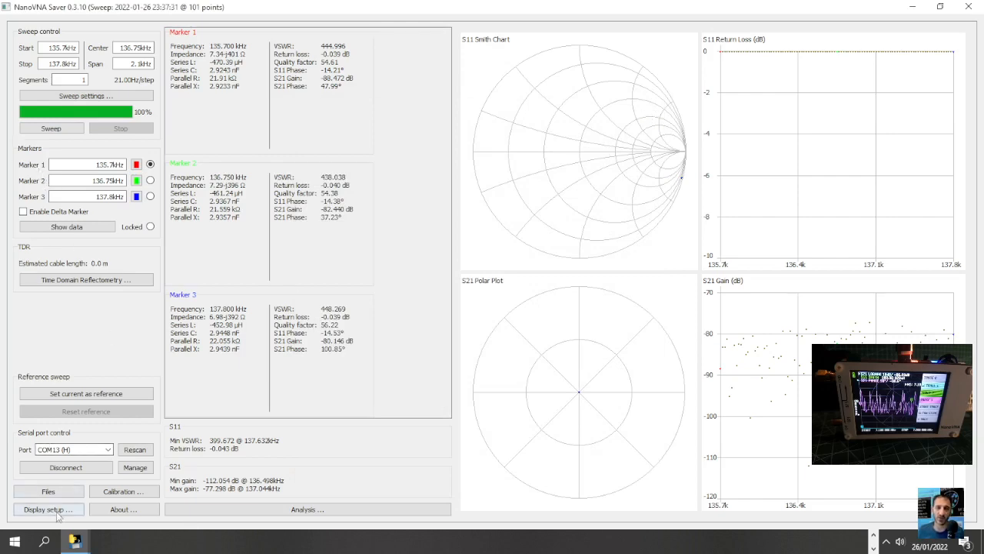
pyautogui.click(48, 511)
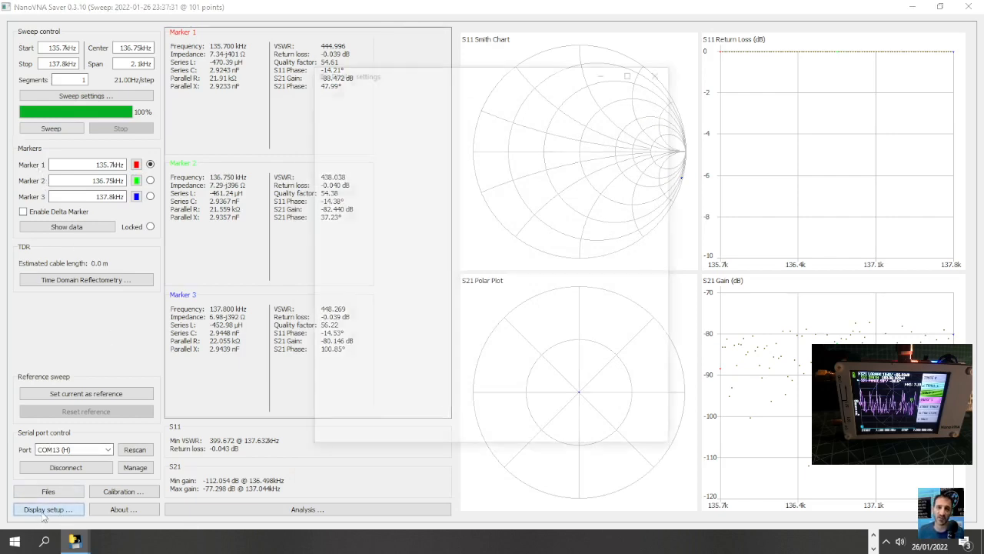
pyautogui.click(47, 509)
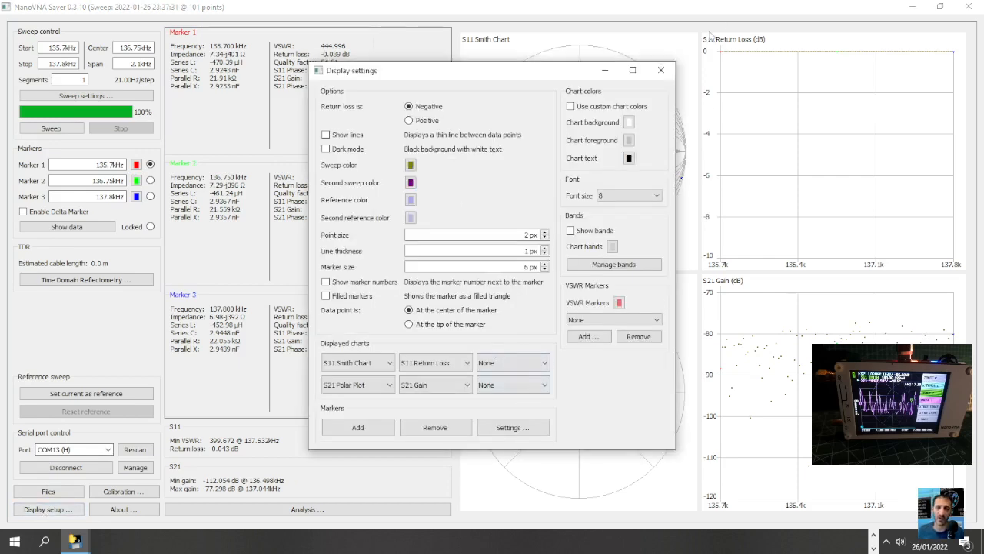
pyautogui.click(660, 68)
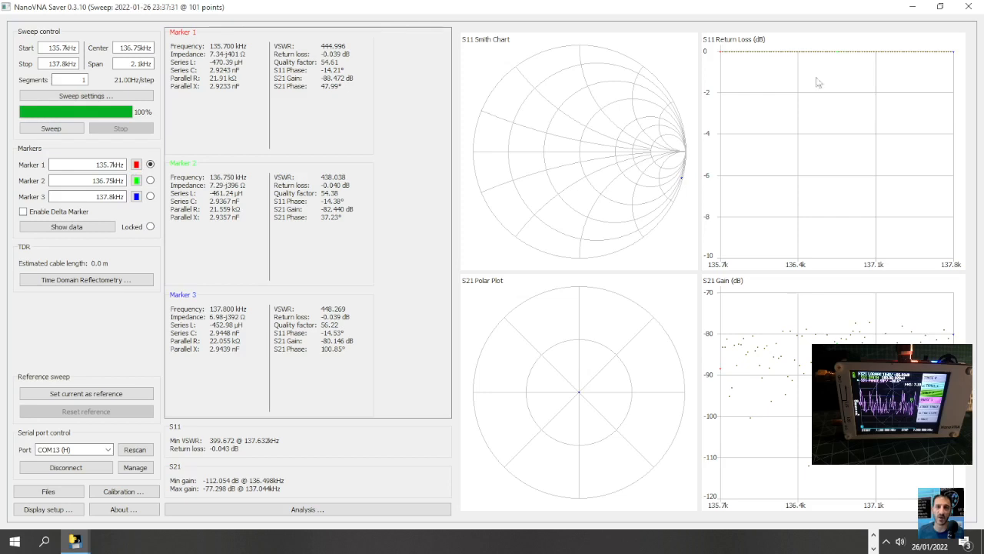
pyautogui.moveTo(612, 173)
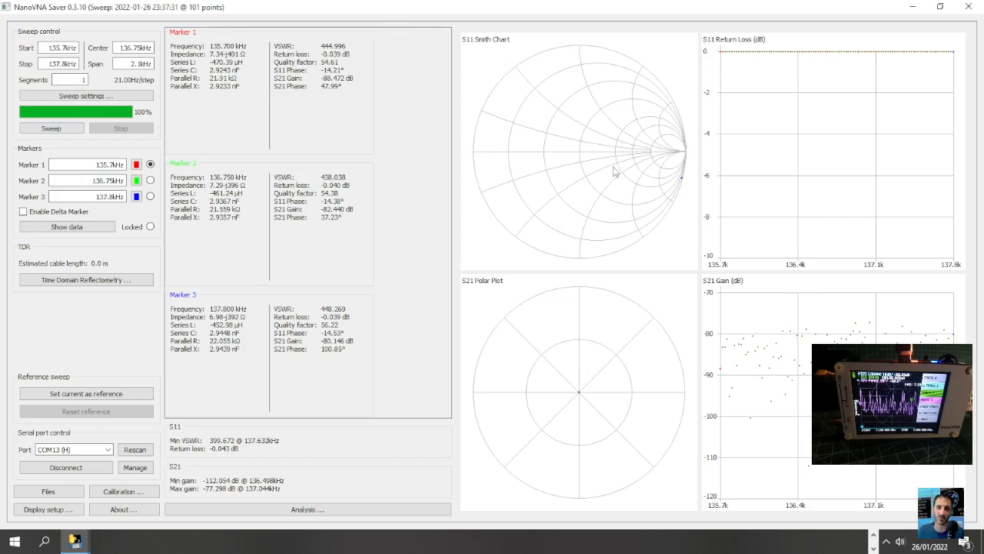
pyautogui.moveTo(483, 298)
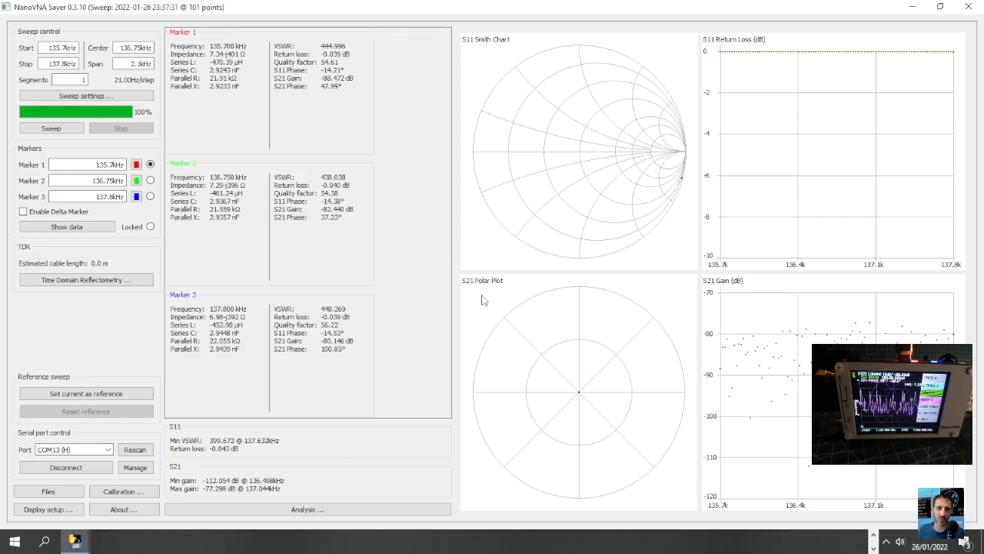
pyautogui.moveTo(807, 166)
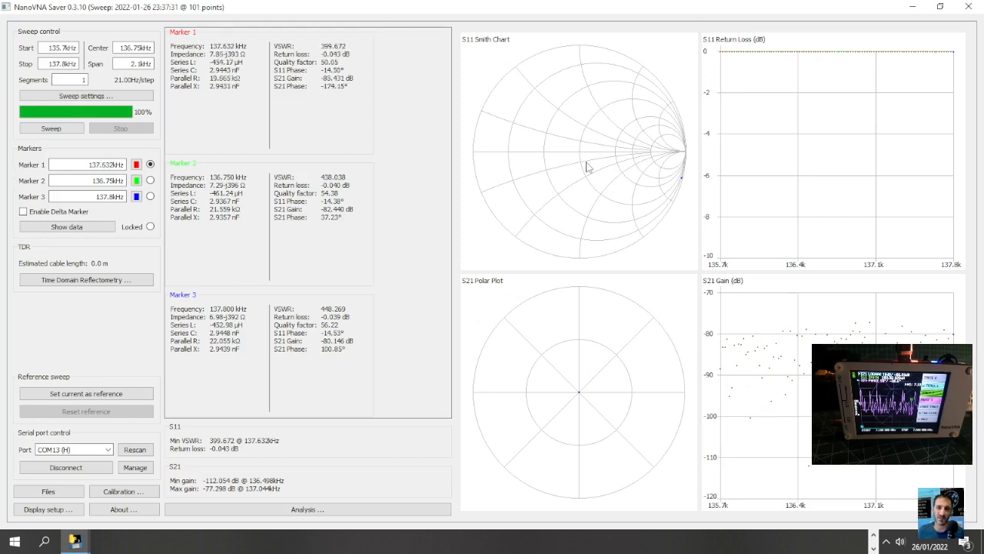
pyautogui.moveTo(554, 213)
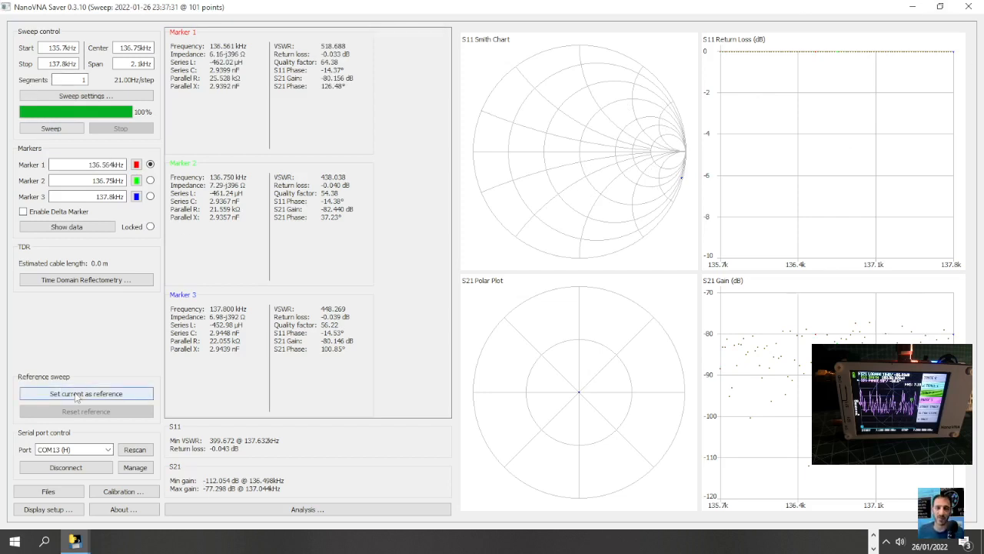
# Store the current 101-point sweep as the reference sweep
pyautogui.click(87, 393)
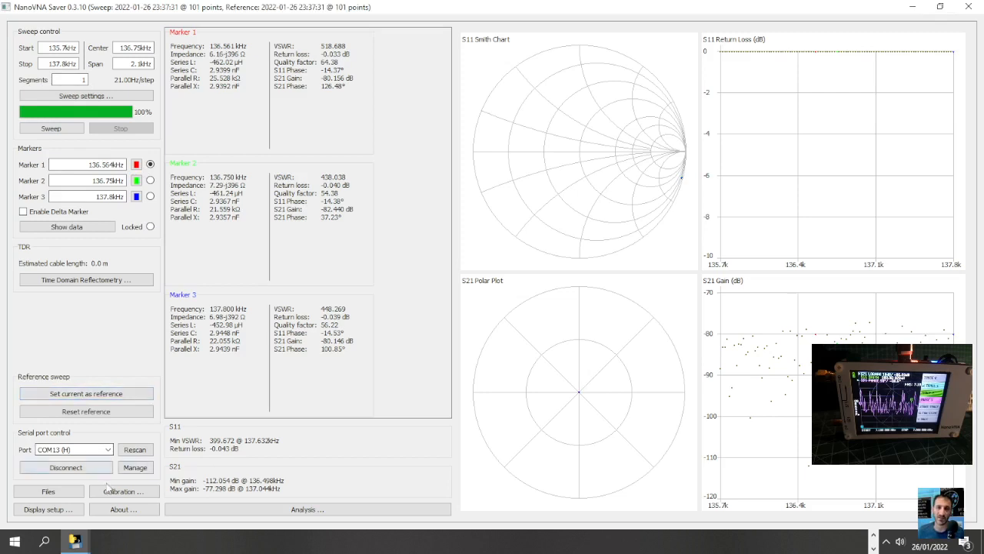
pyautogui.moveTo(98, 500)
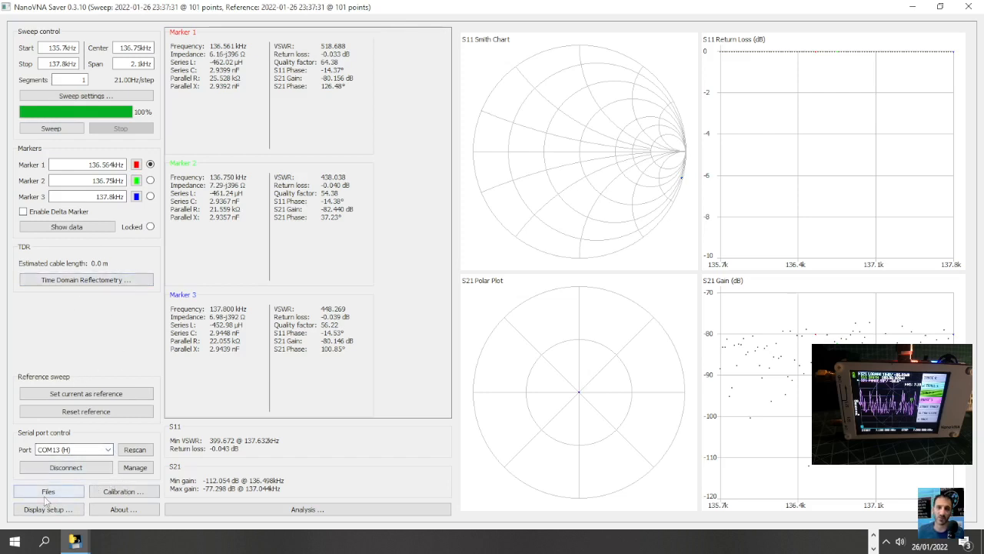
# Glance at the Files window, then show the Time Domain Reflectometry view with 0.0 m cable length
pyautogui.click(48, 490)
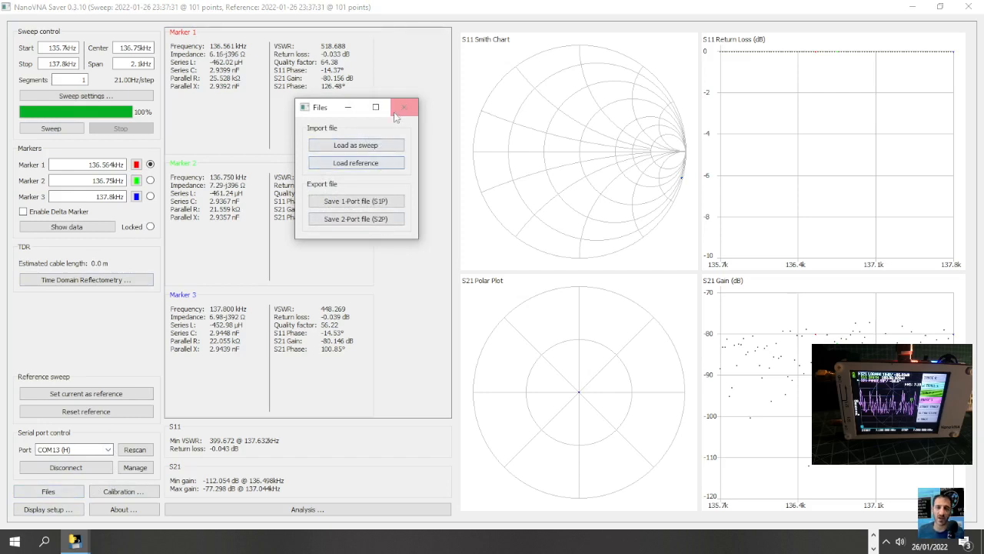
pyautogui.click(400, 108)
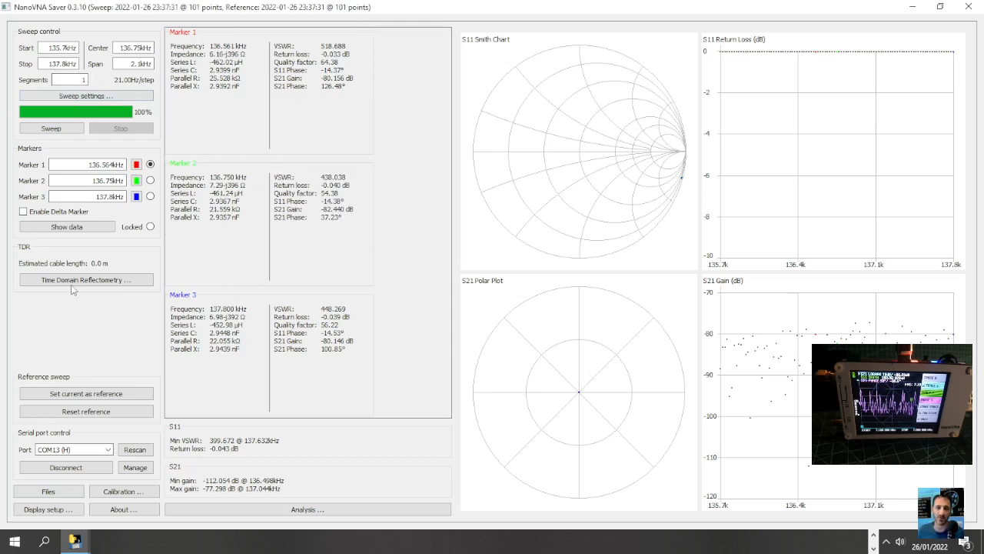
pyautogui.click(87, 280)
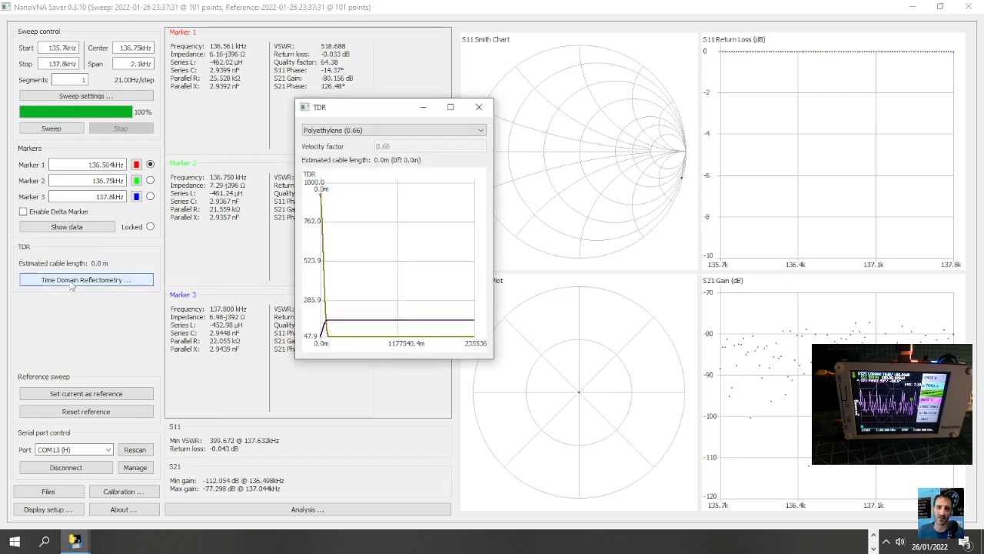